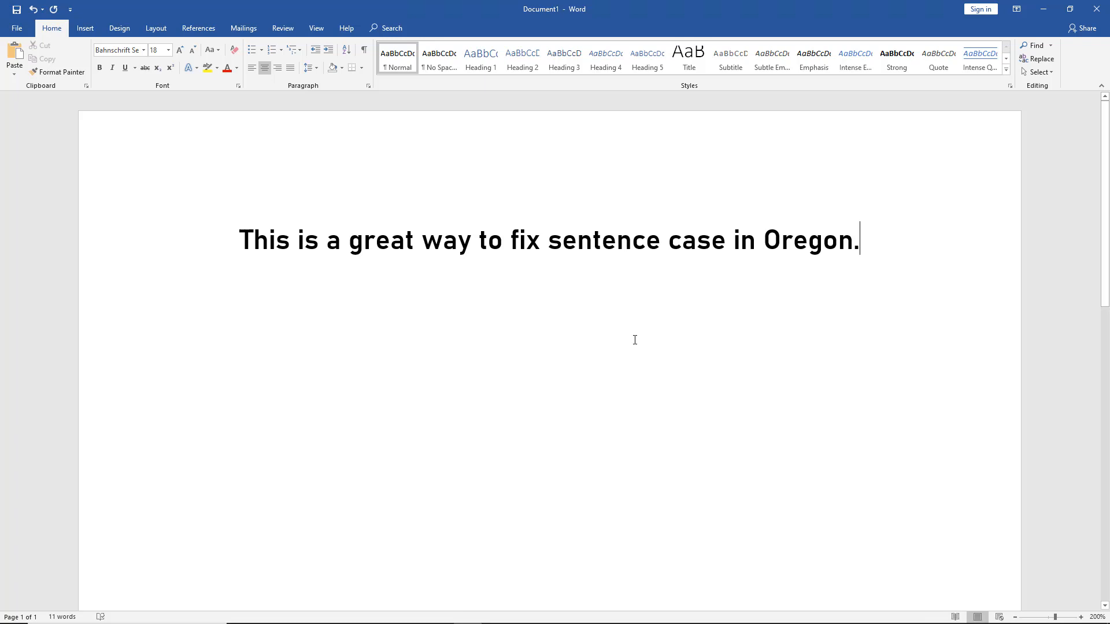
mouse_move(625, 339)
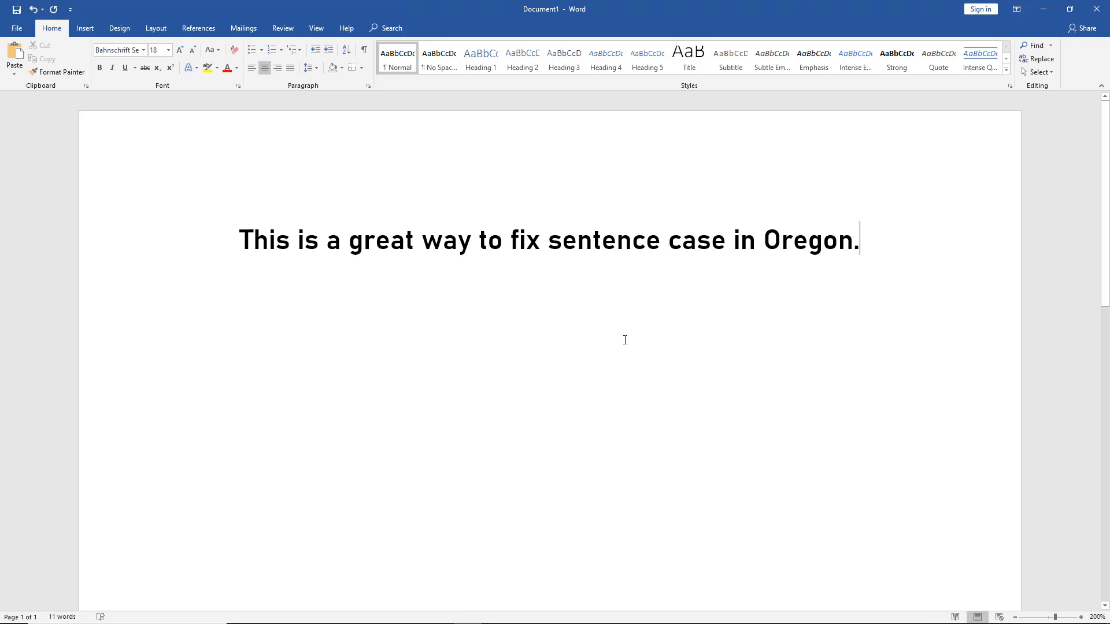
mouse_move(442, 310)
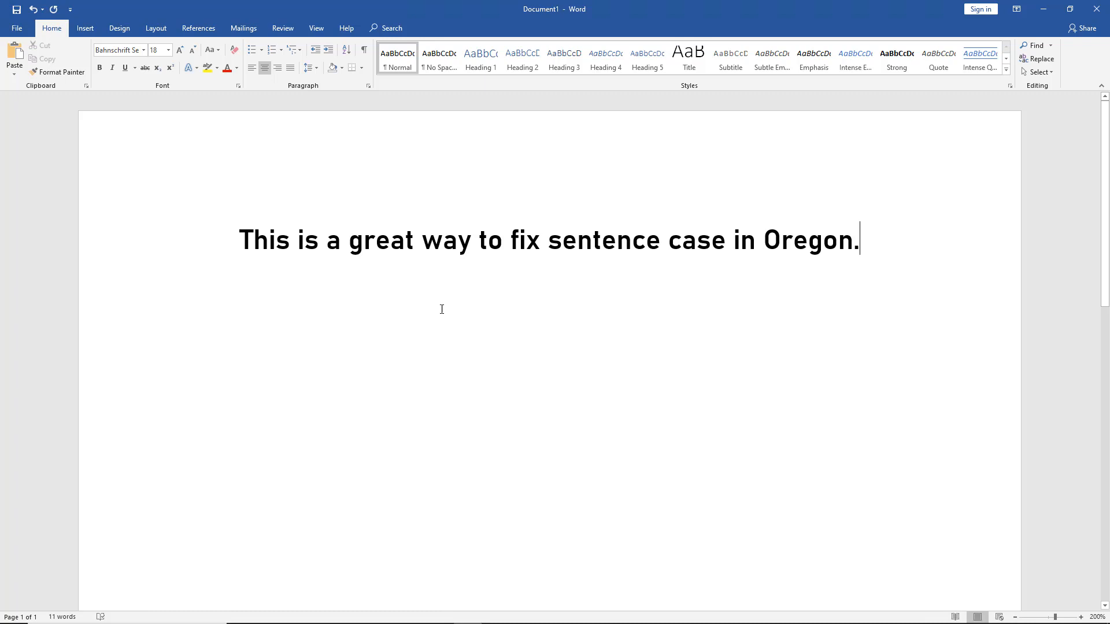
Retype a capital F so the sentence reads 'a Great way to Fix sentence case in Oregon.'.
click(363, 241)
text(G)
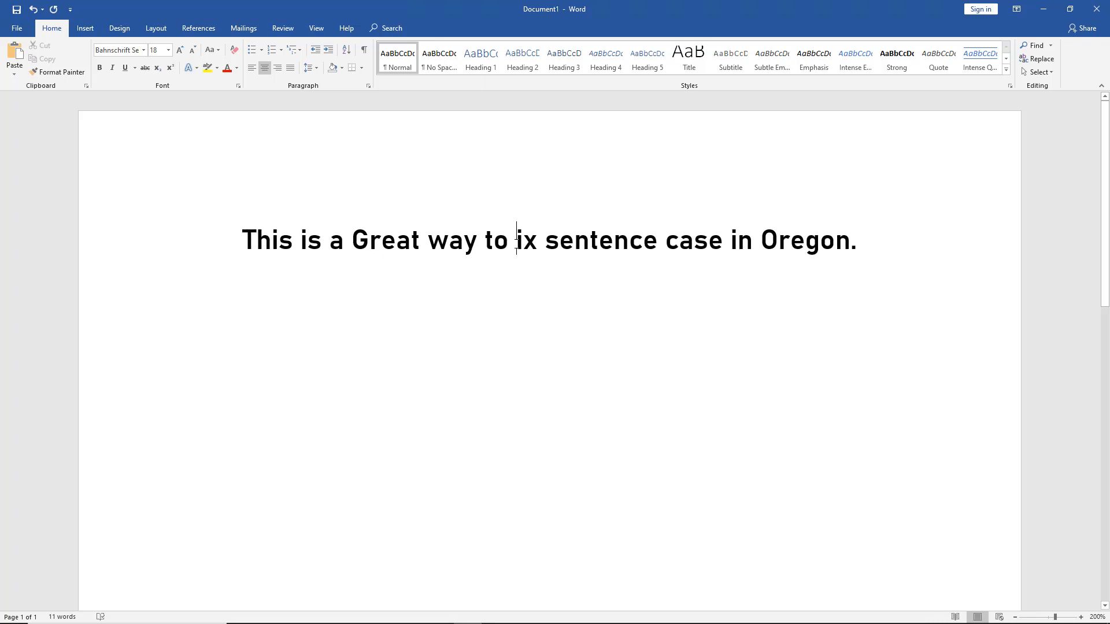
text(F)
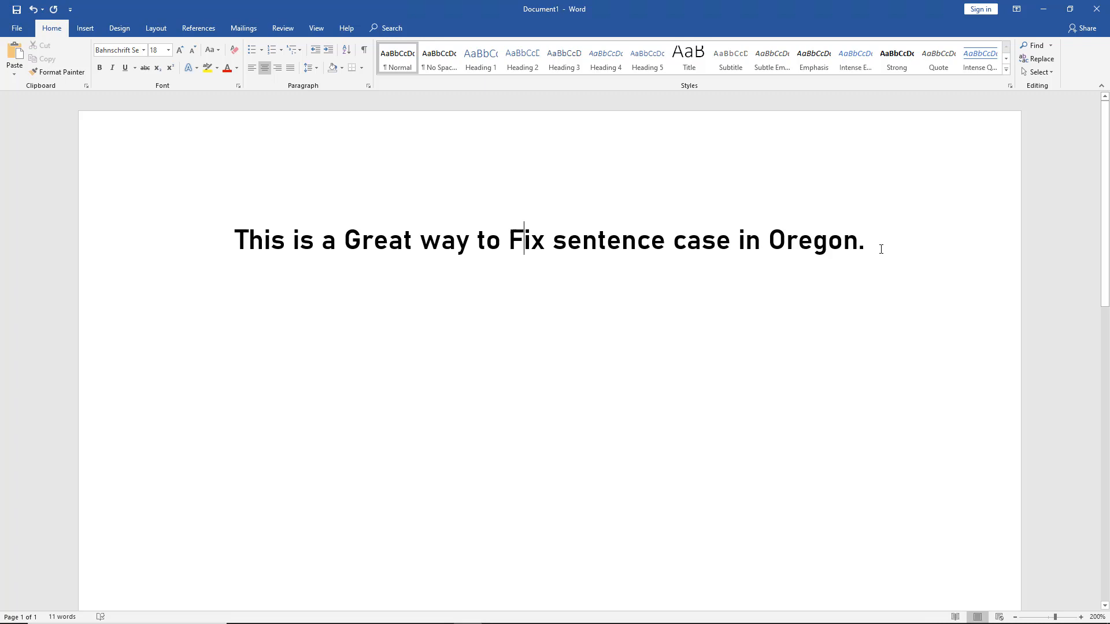
click(864, 240)
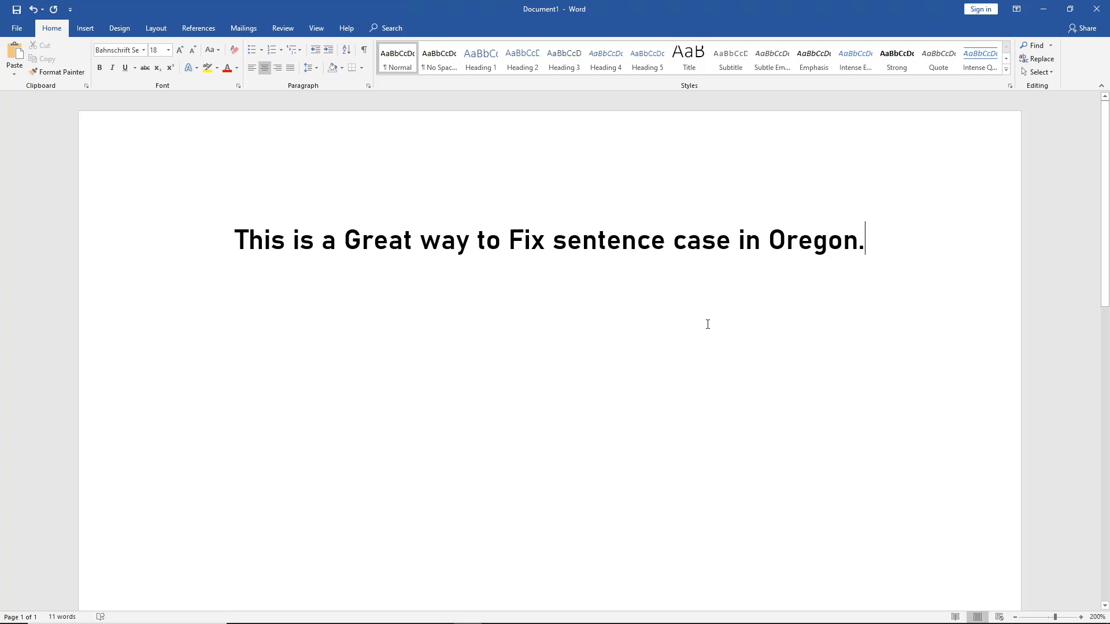
mouse_move(703, 321)
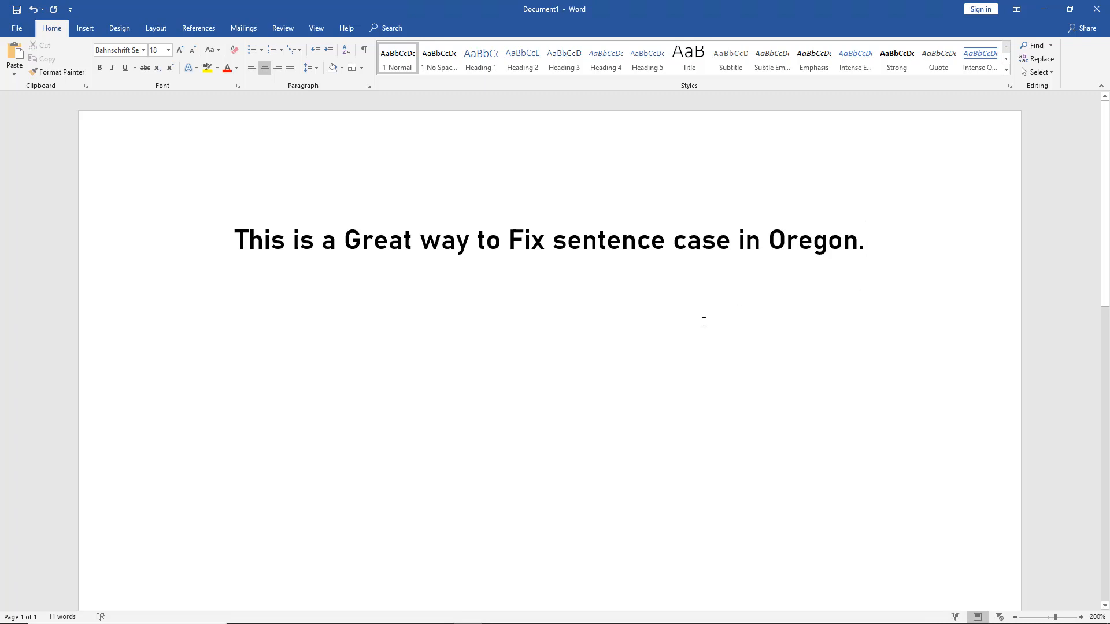
mouse_move(698, 333)
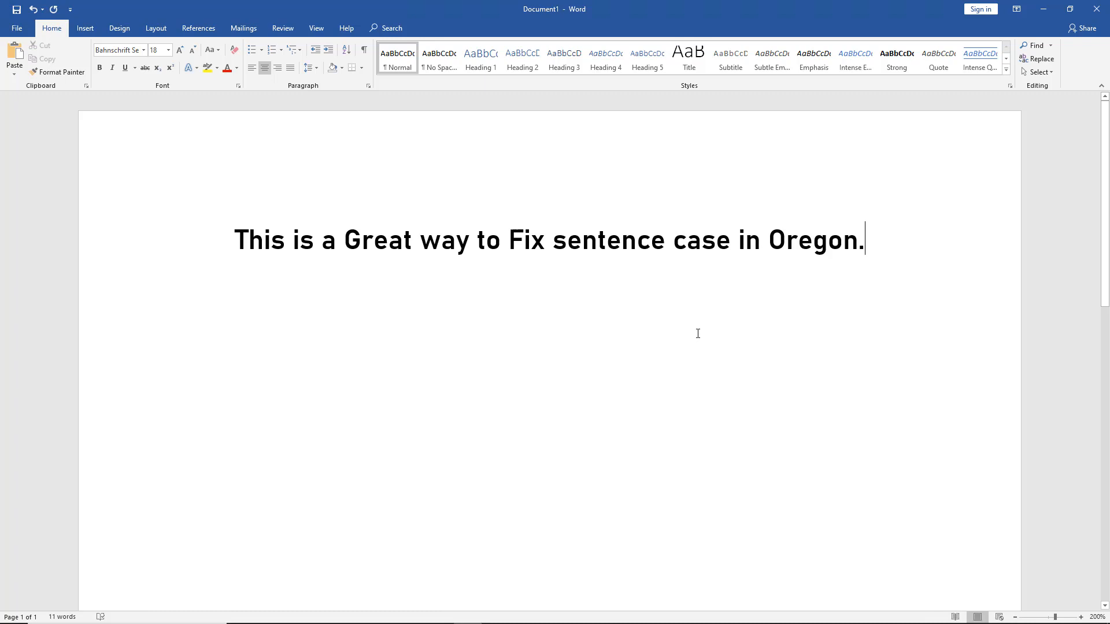
mouse_move(546, 310)
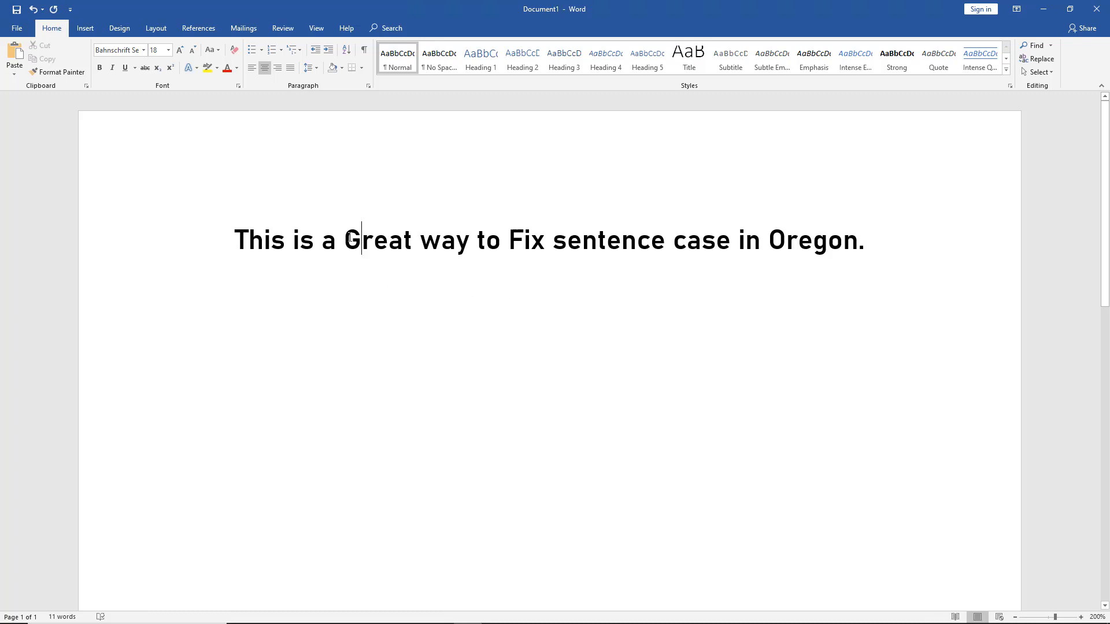
Apply Sentence case to 'Great' so it becomes lowercase 'great'.
double_click(377, 241)
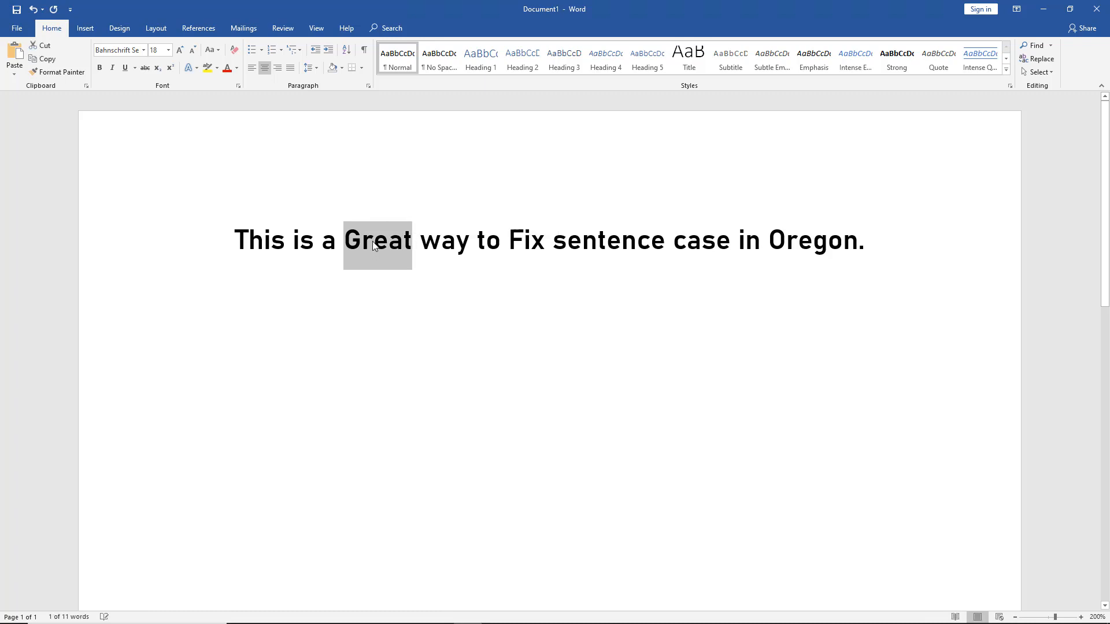
click(390, 240)
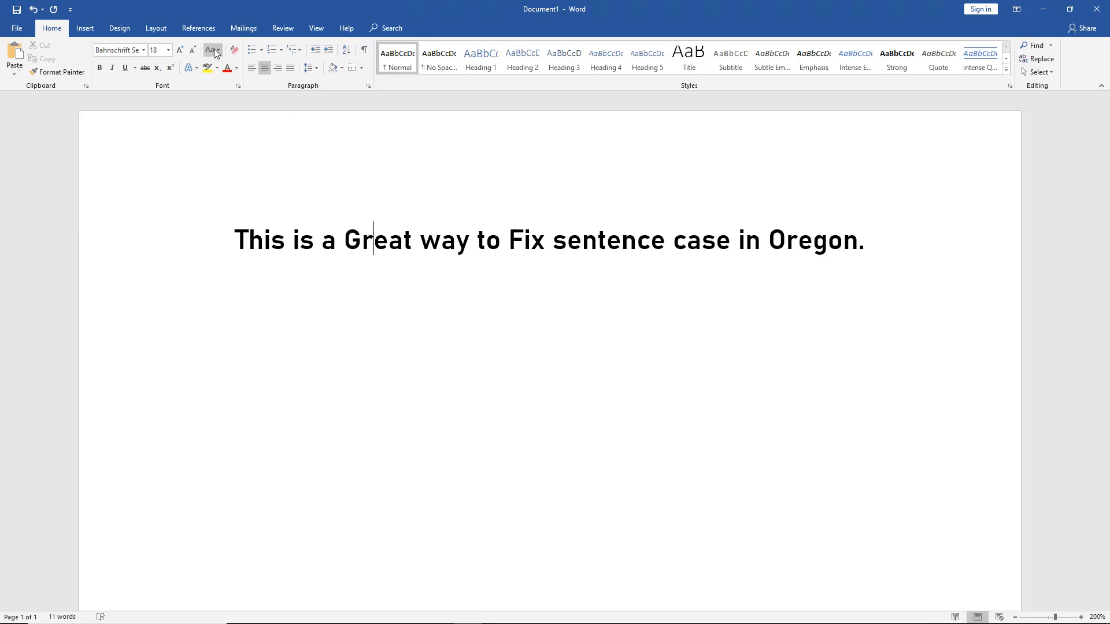
click(212, 50)
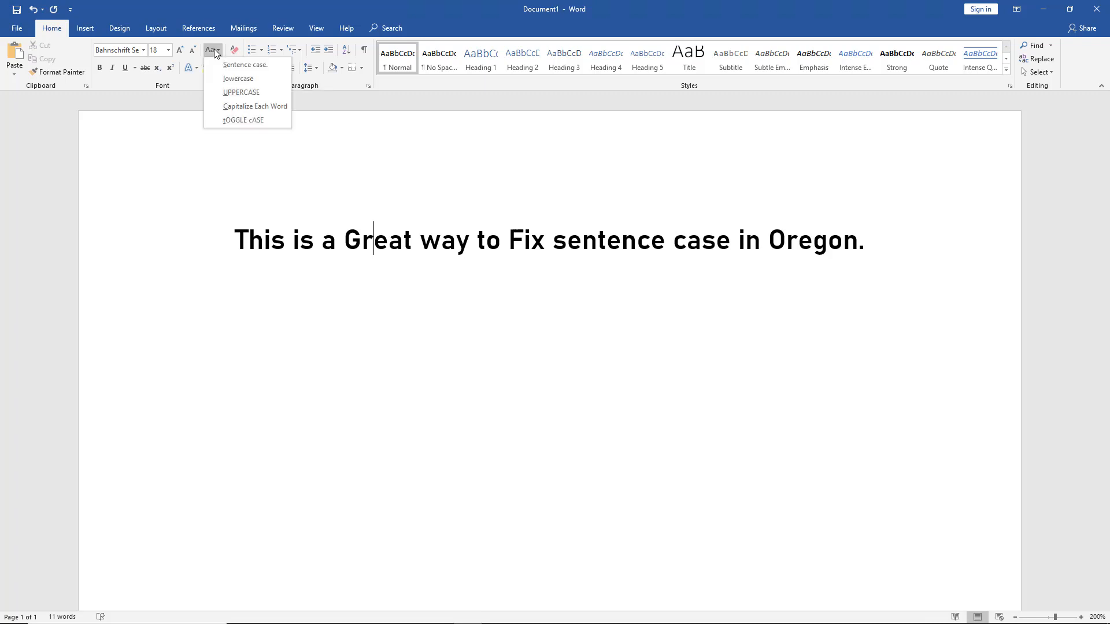
mouse_move(216, 67)
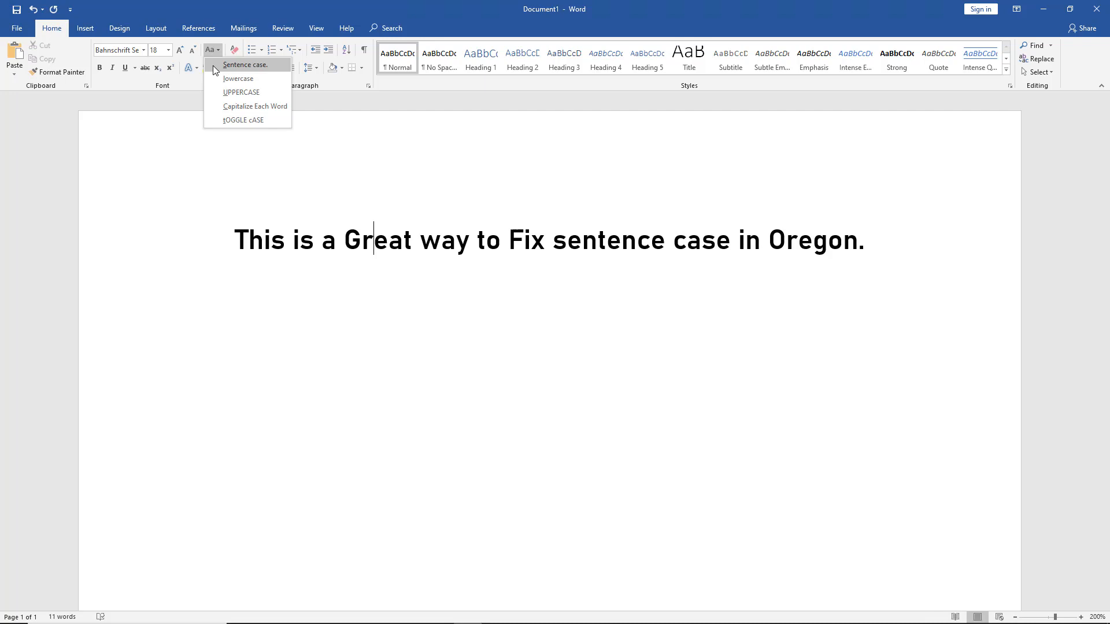
click(245, 65)
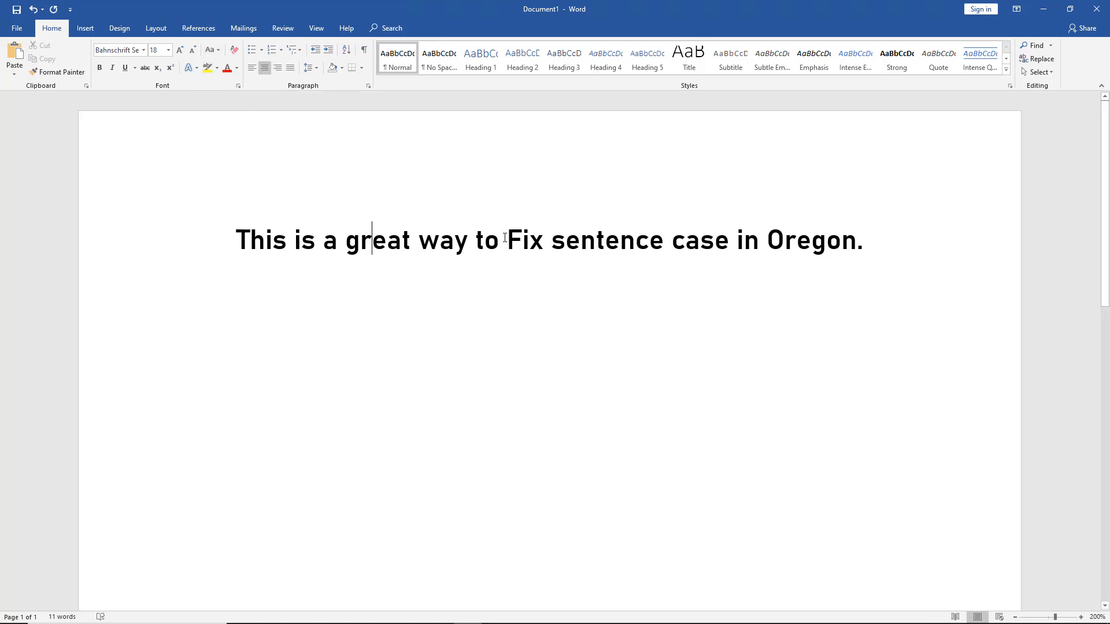
Apply Sentence case to 'Fix' so it becomes lowercase 'fix'.
double_click(525, 239)
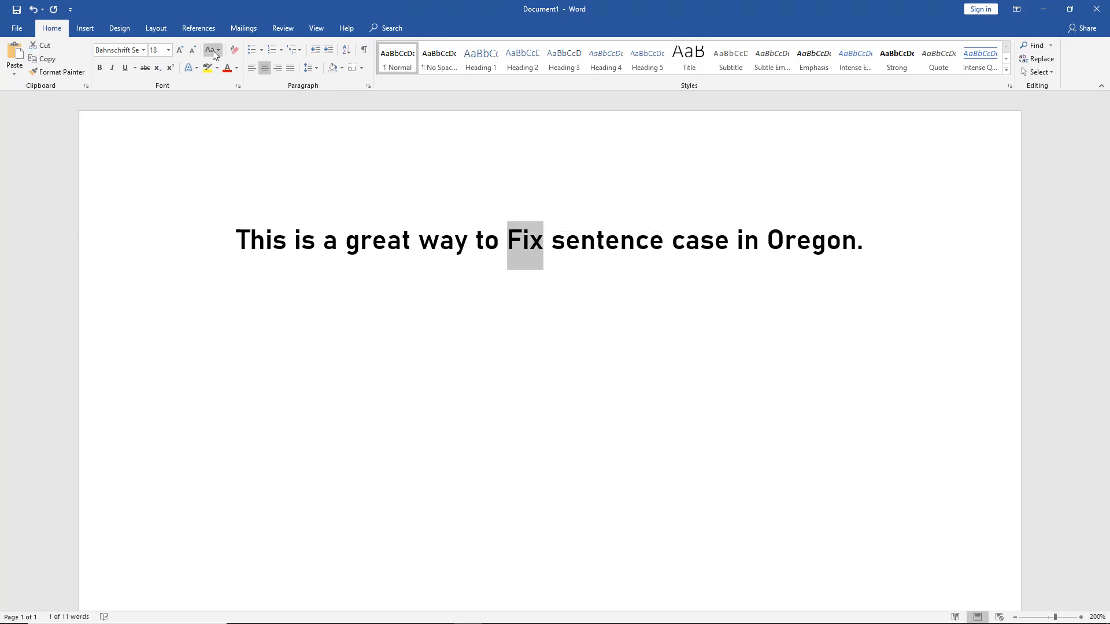
click(210, 50)
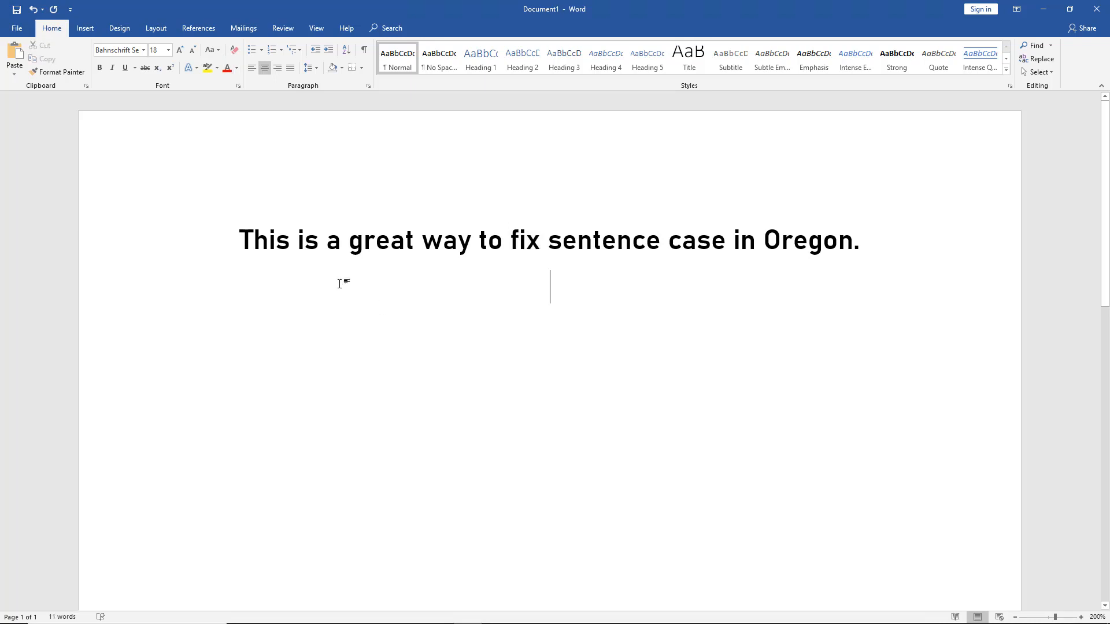
mouse_move(239, 236)
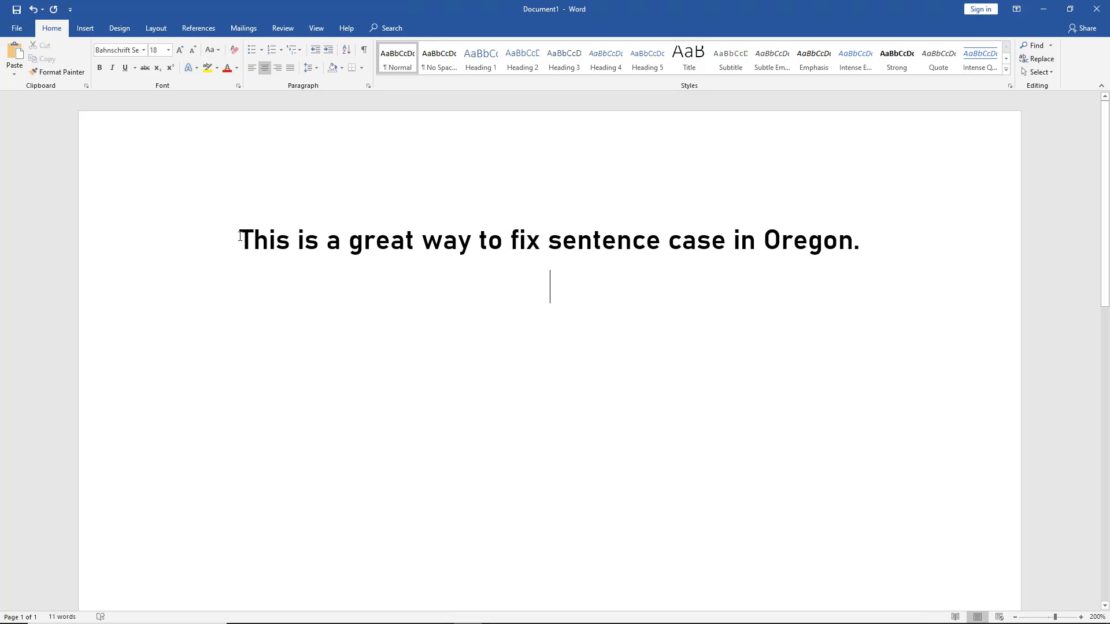
double_click(265, 240)
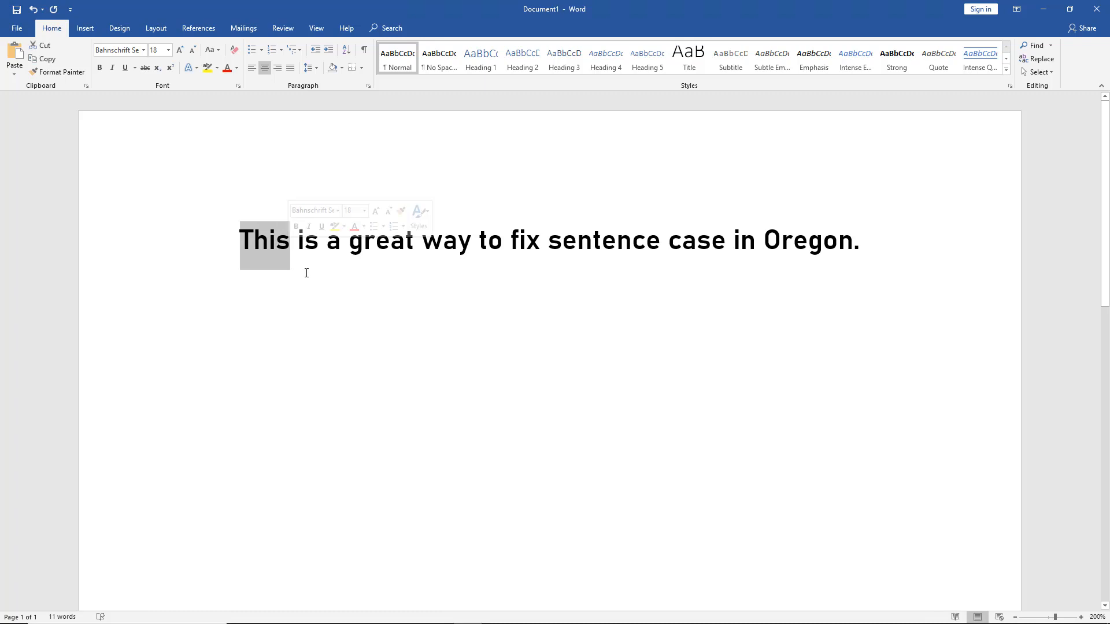
mouse_move(250, 96)
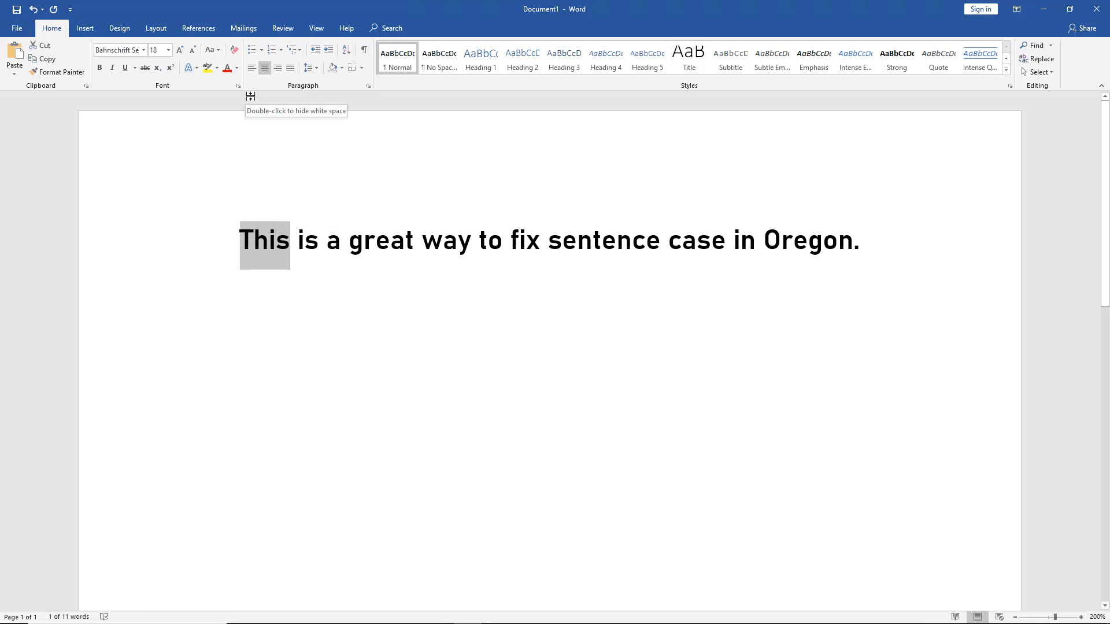
click(211, 49)
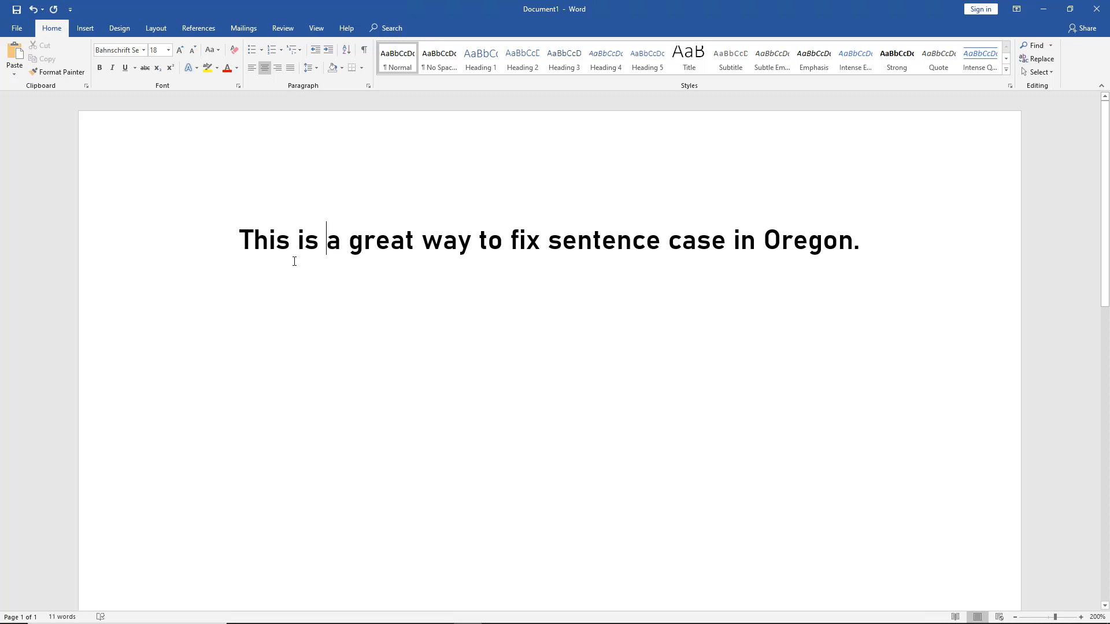
mouse_move(781, 251)
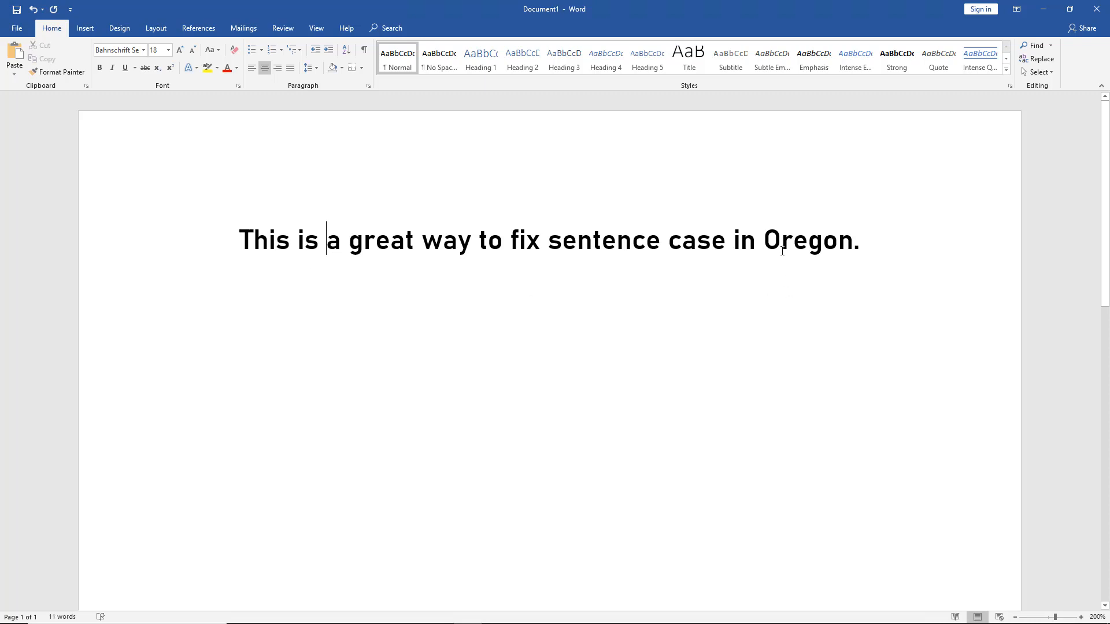
Apply Sentence case to 'Oregon' so the sentence ends 'in oregon.'.
double_click(792, 241)
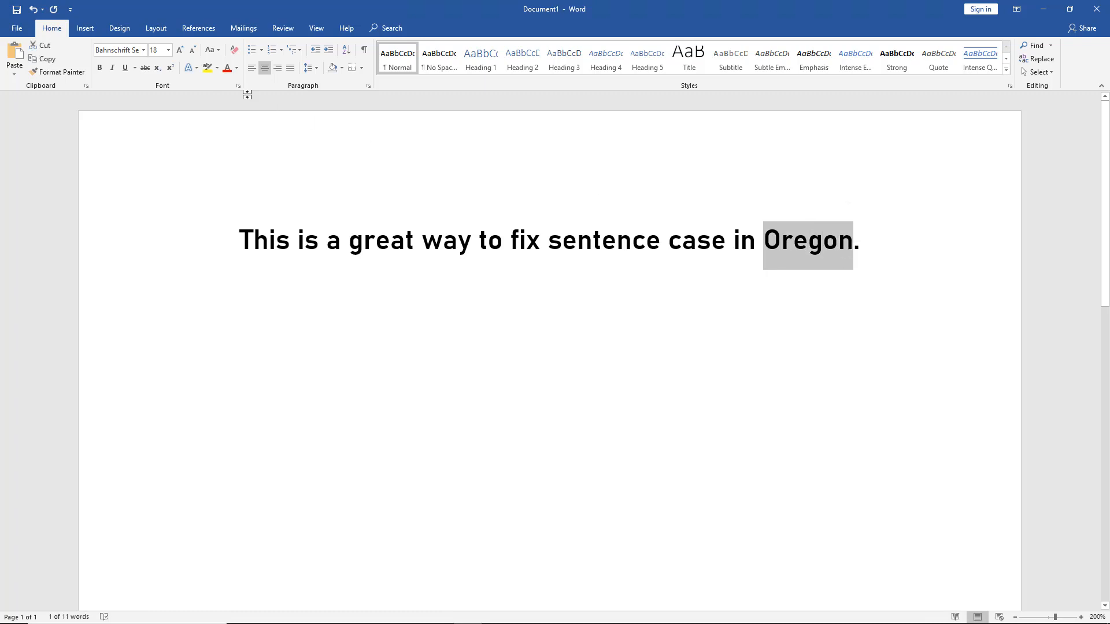
click(210, 50)
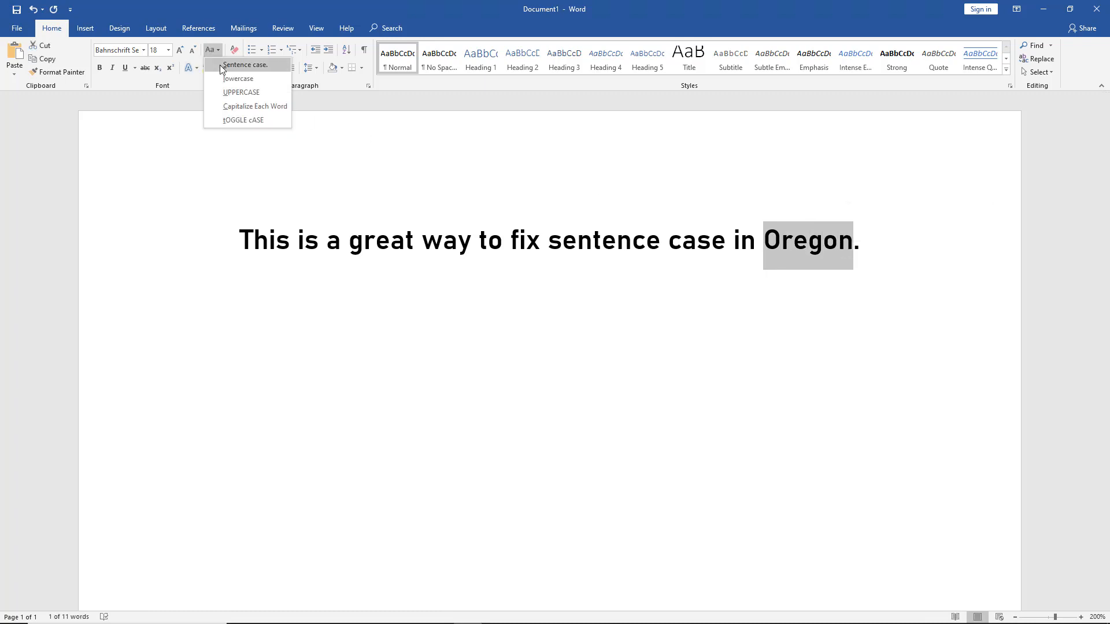
click(238, 79)
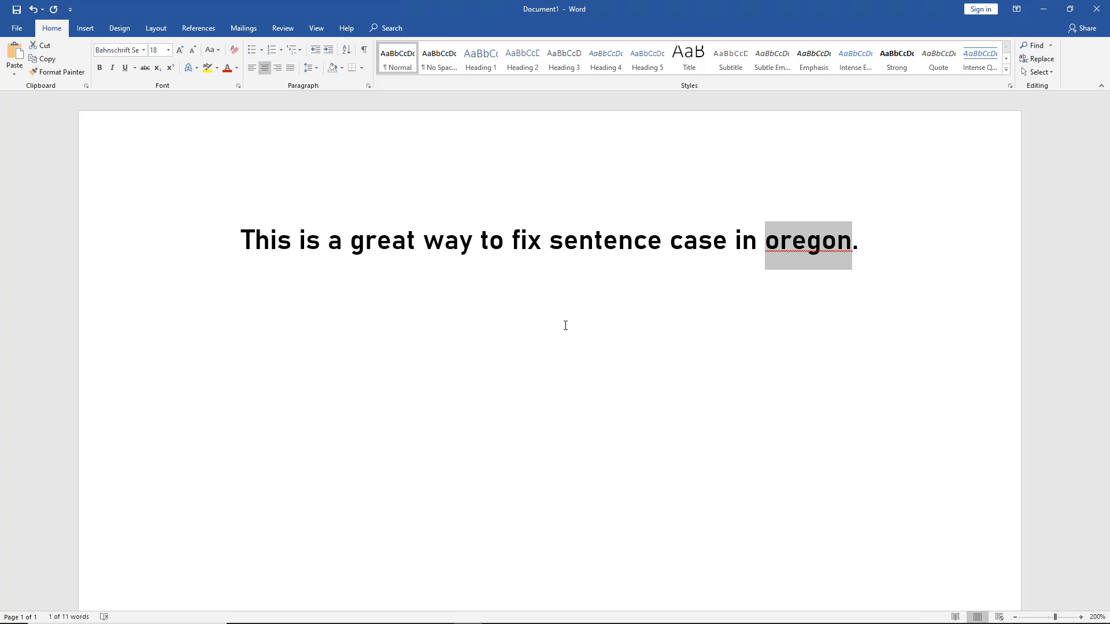
click(779, 241)
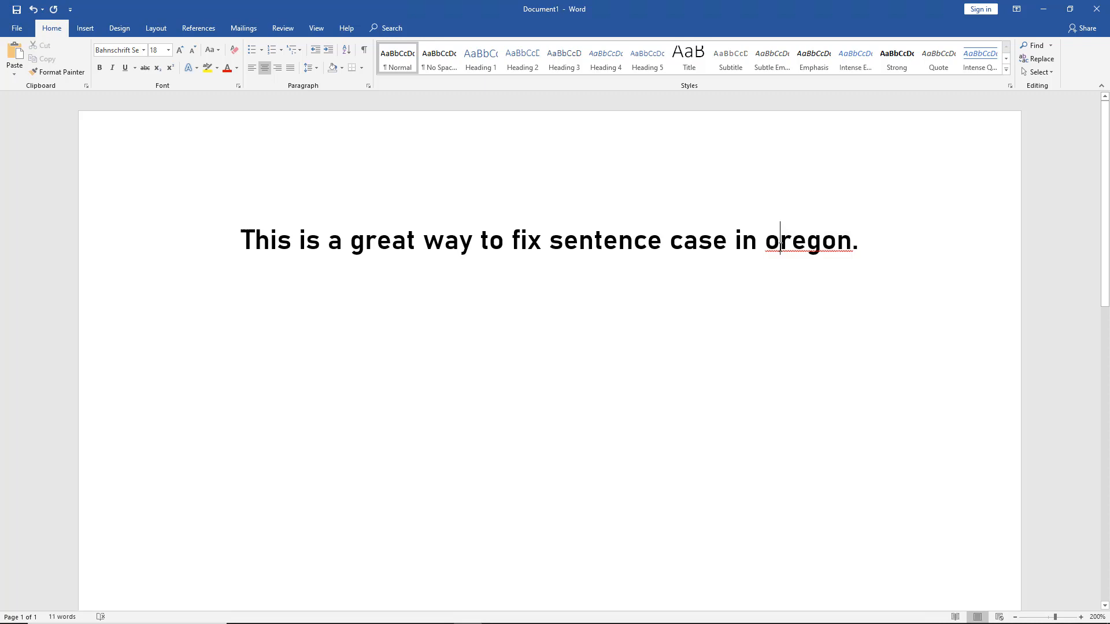